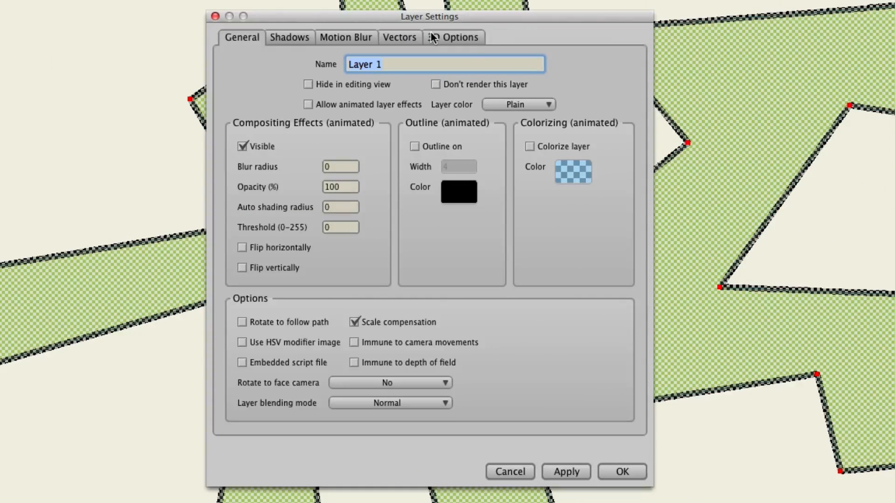
In Shadows, keep drop shadow off, enable shading, uncheck threshold, and set blur to 30
click(289, 37)
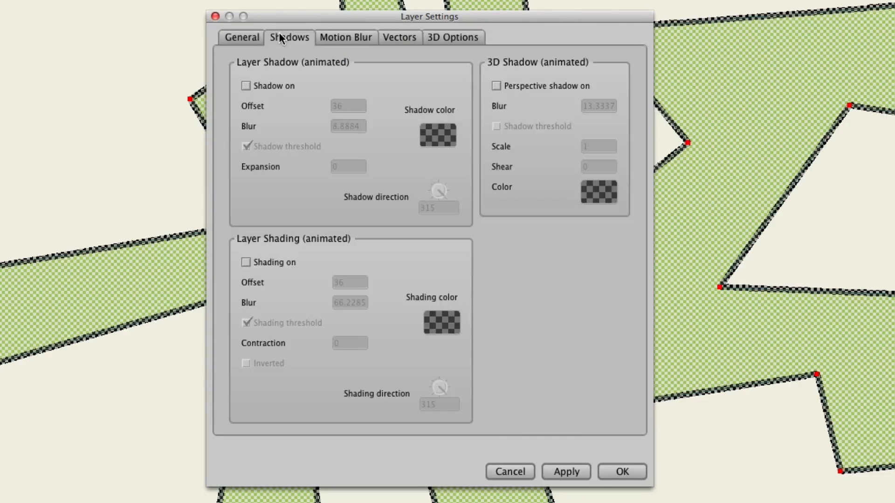
mouse_move(273, 91)
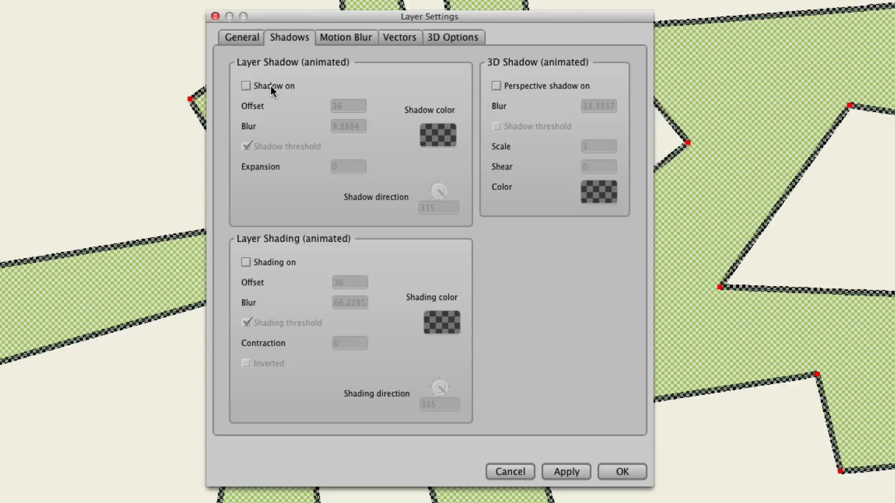
mouse_move(282, 268)
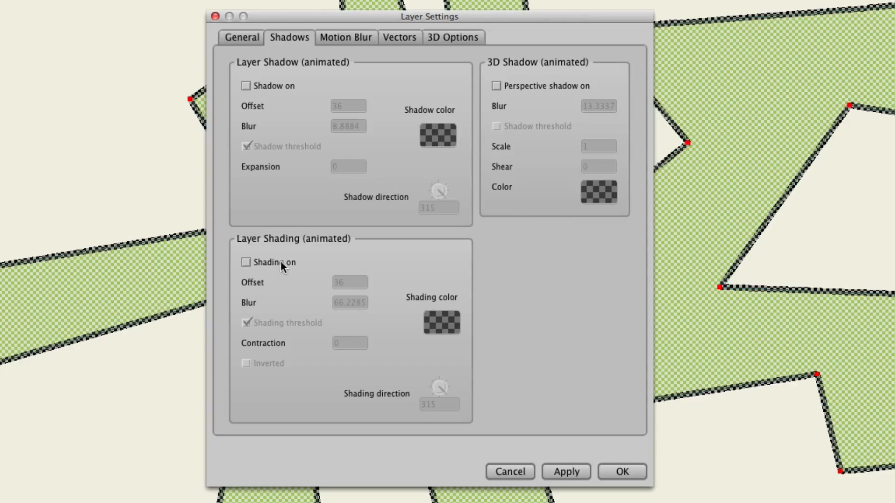
mouse_move(366, 96)
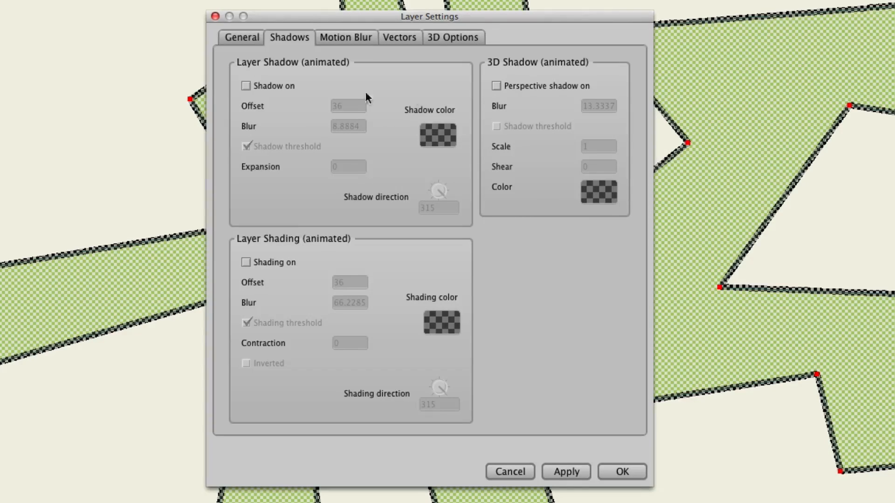
click(246, 86)
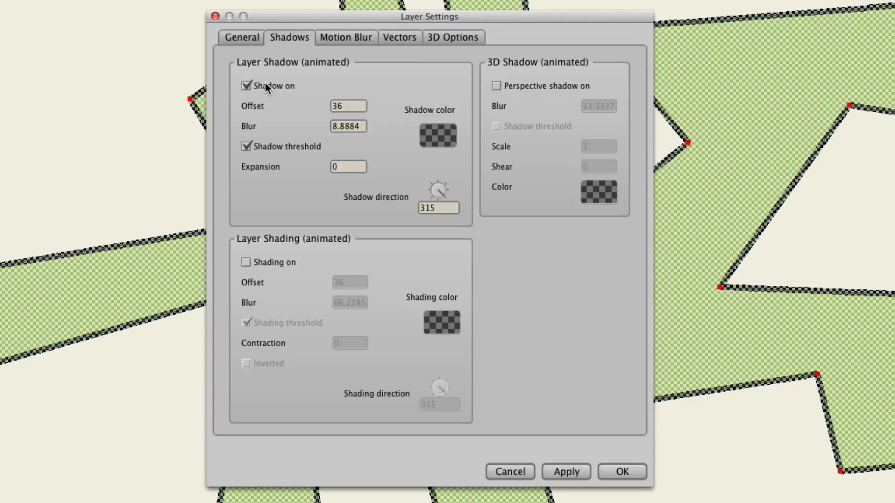
mouse_move(289, 149)
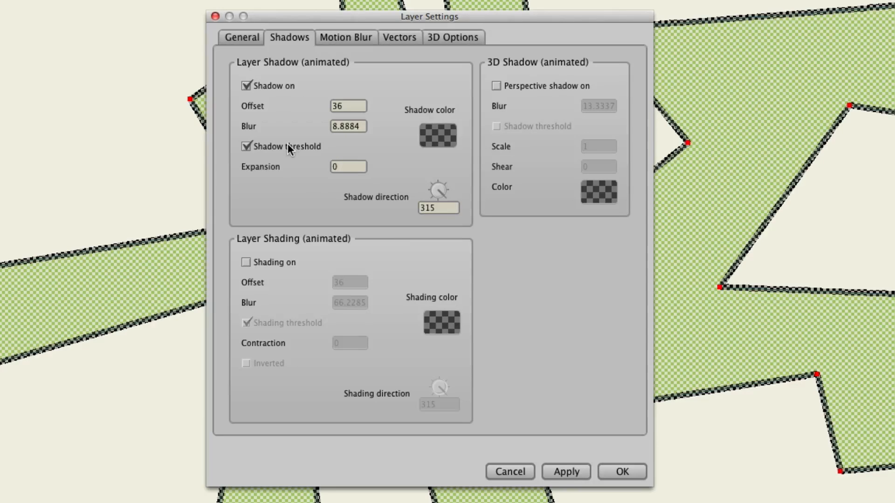
mouse_move(271, 270)
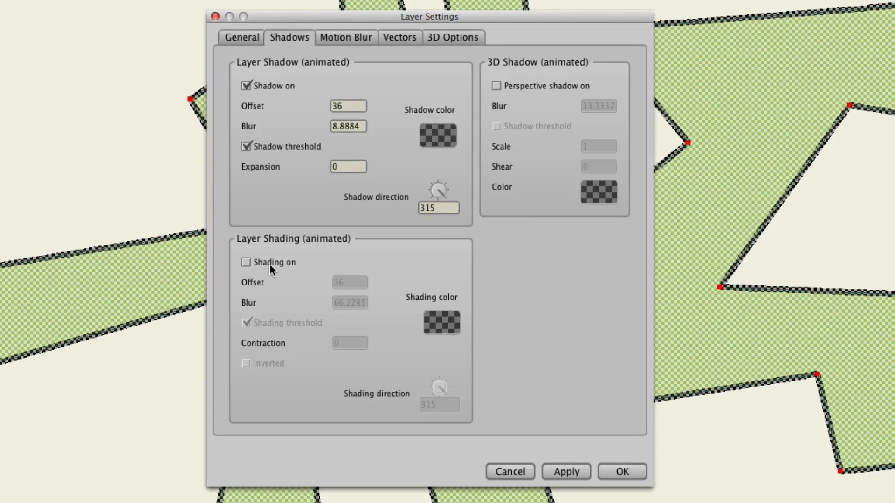
click(246, 262)
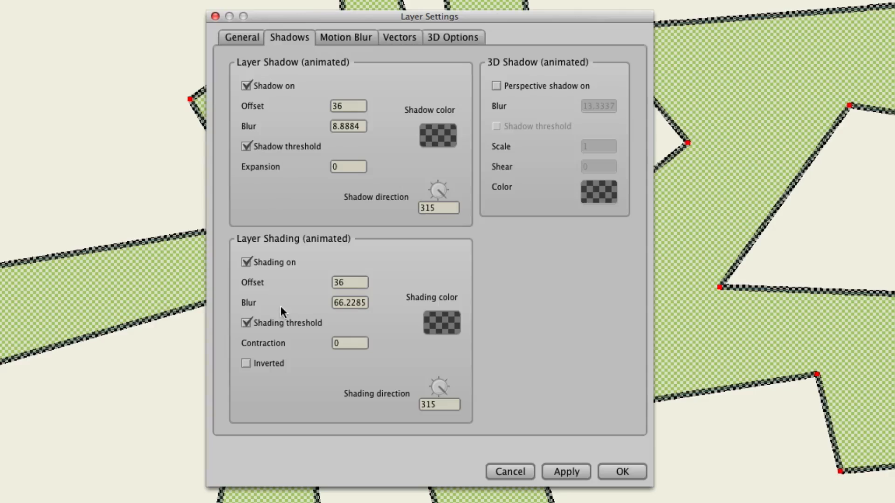
click(246, 261)
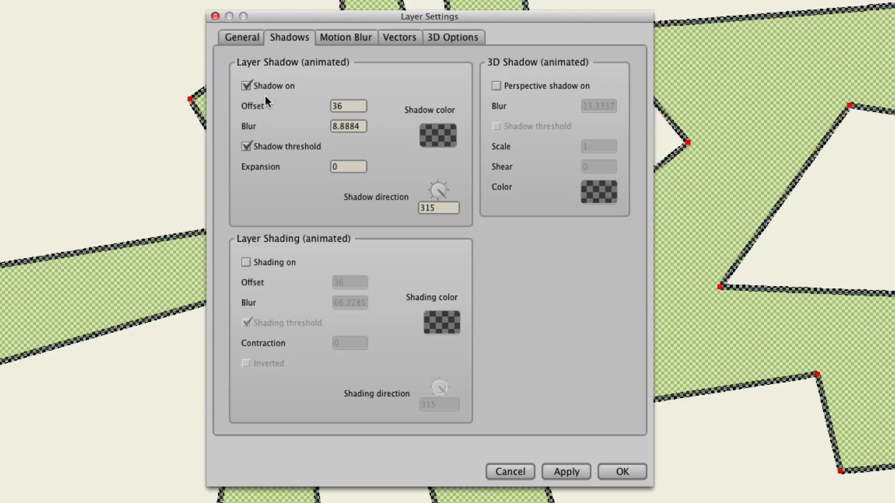
click(246, 261)
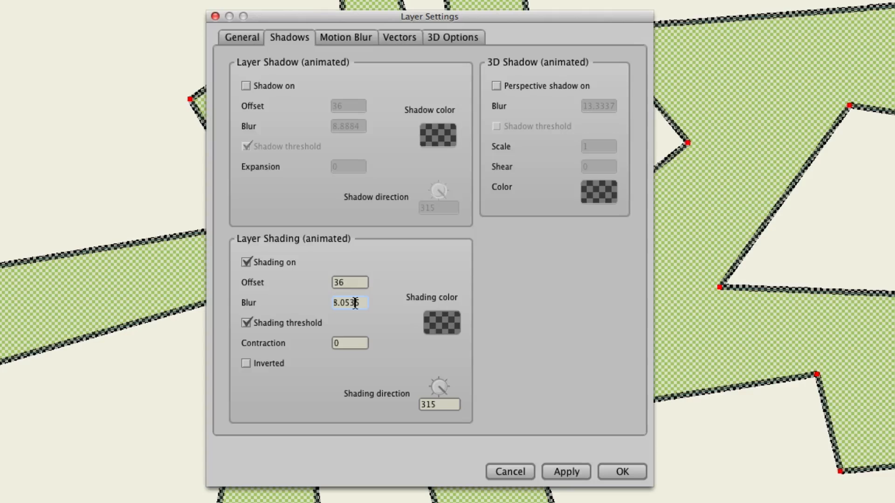
mouse_move(290, 335)
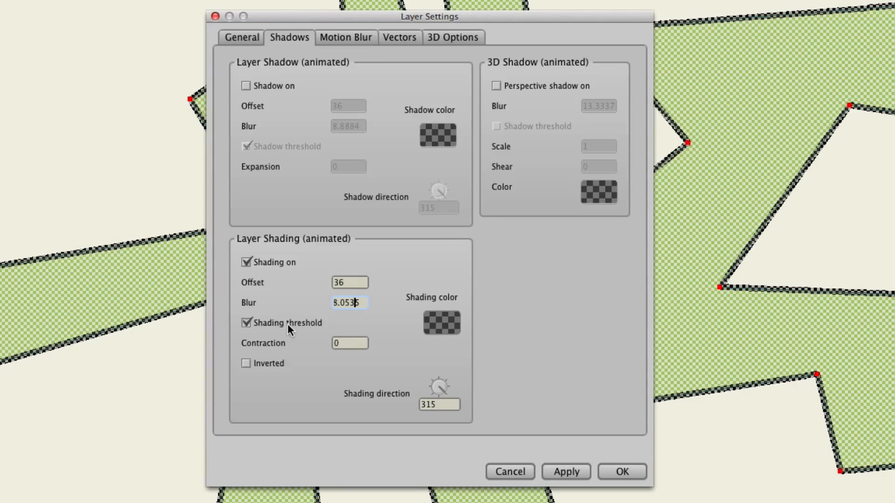
click(246, 322)
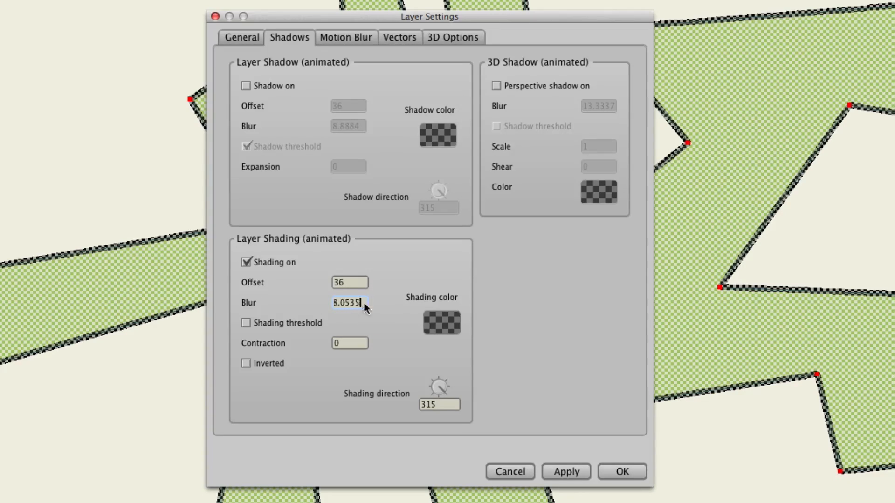
triple_click(349, 303)
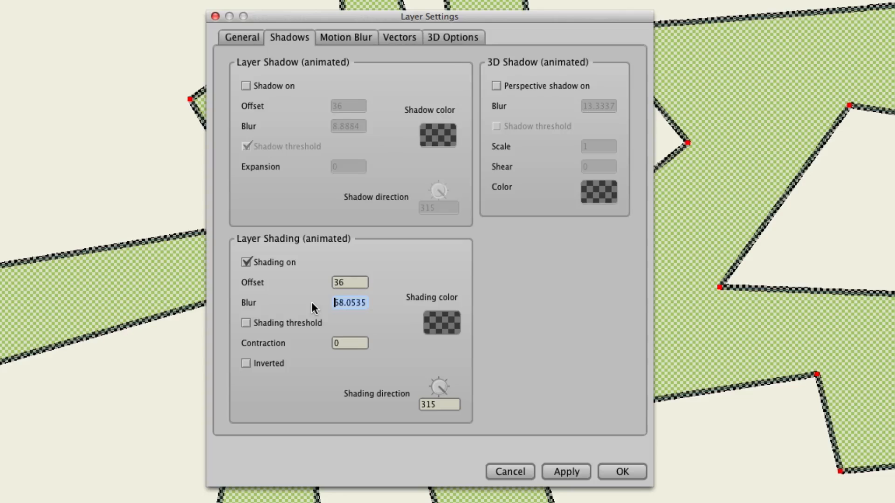
text(30)
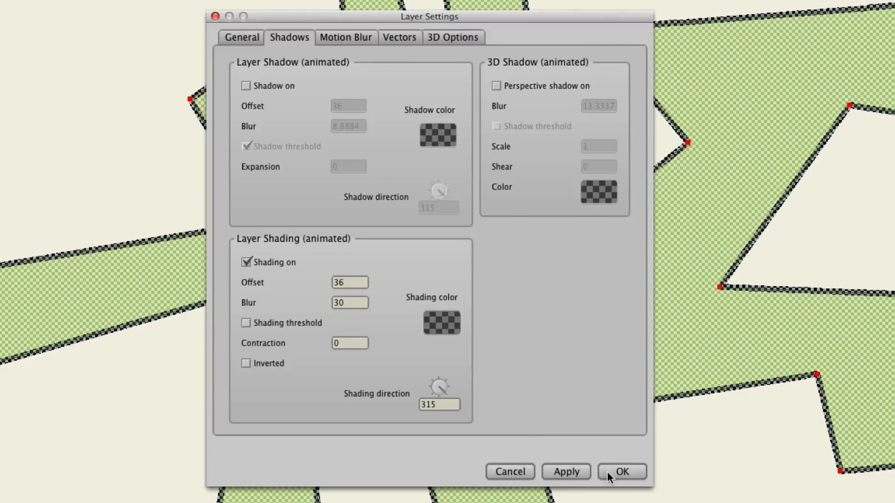
Confirm Layer Settings, then reopen the Shadows options, where shading blur reads 0
click(620, 472)
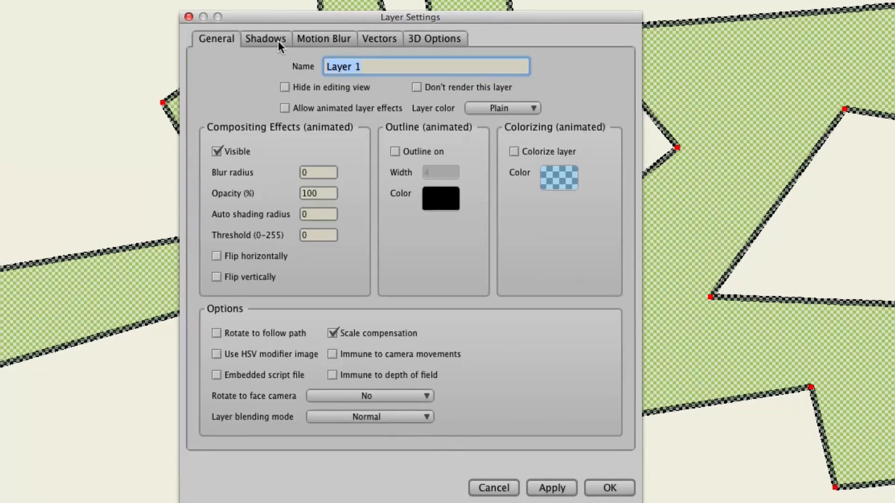
click(264, 39)
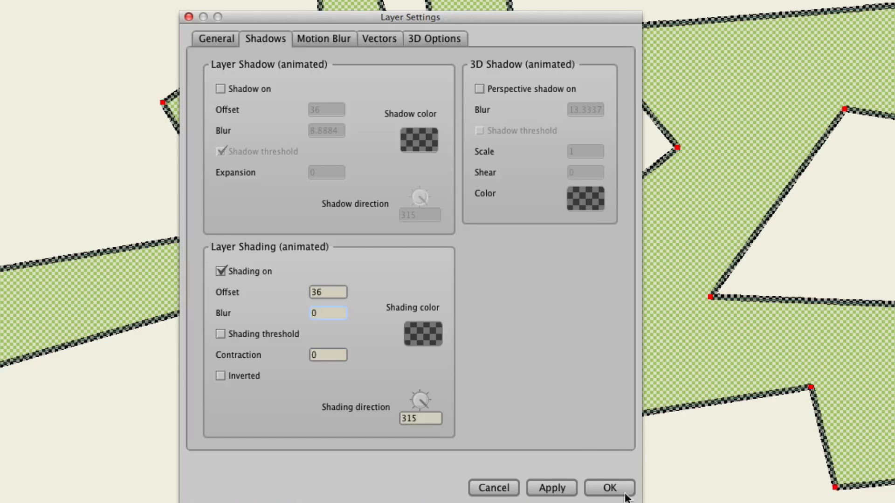
click(608, 488)
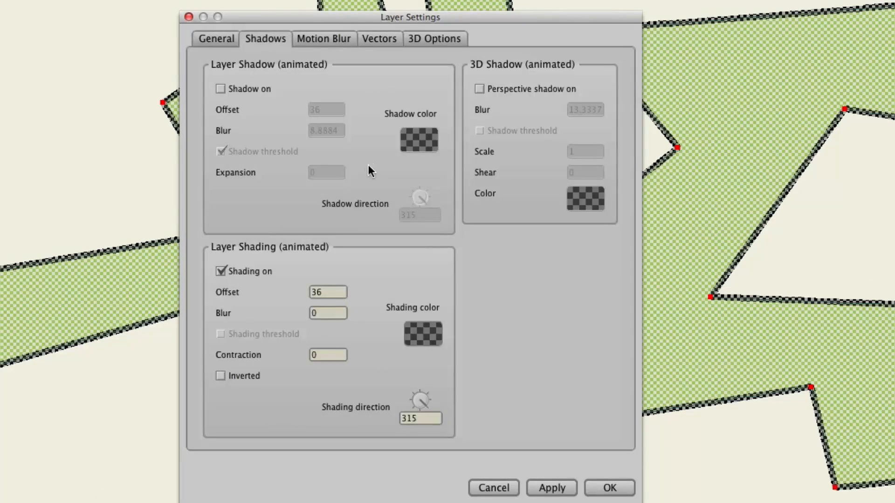
mouse_move(370, 310)
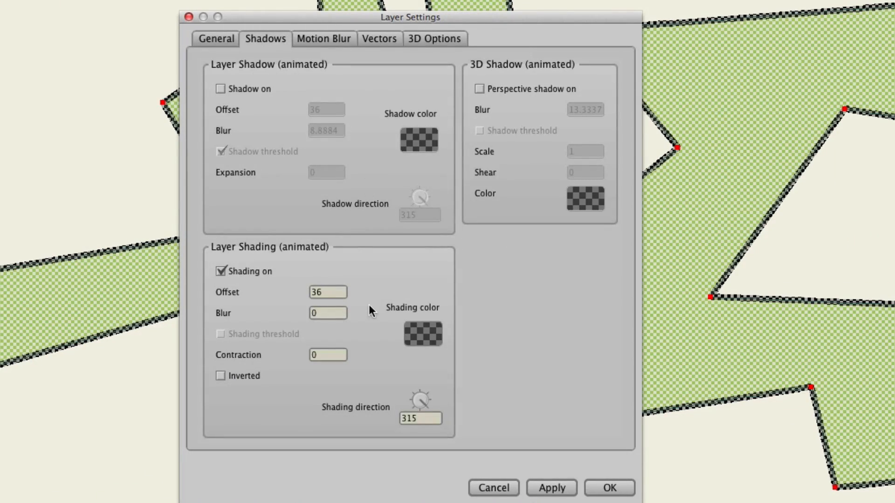
Set shading blur to 30, check the shading threshold, and confirm the layer settings
click(327, 312)
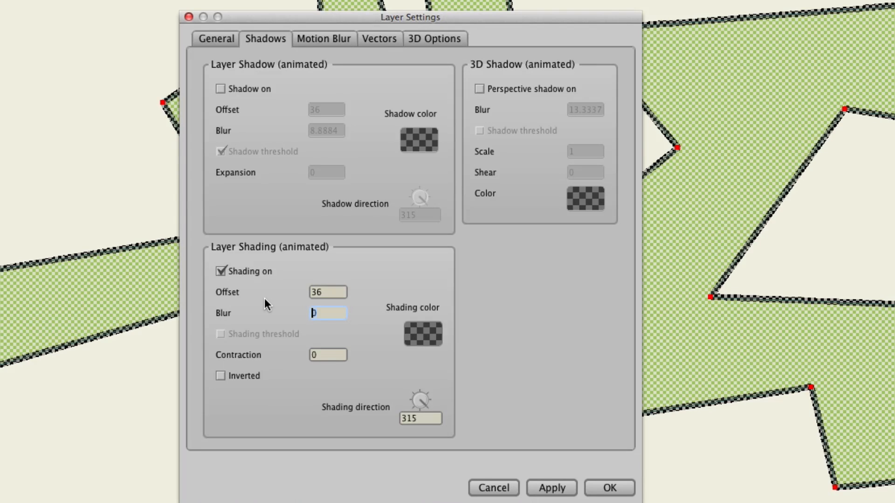
text(30)
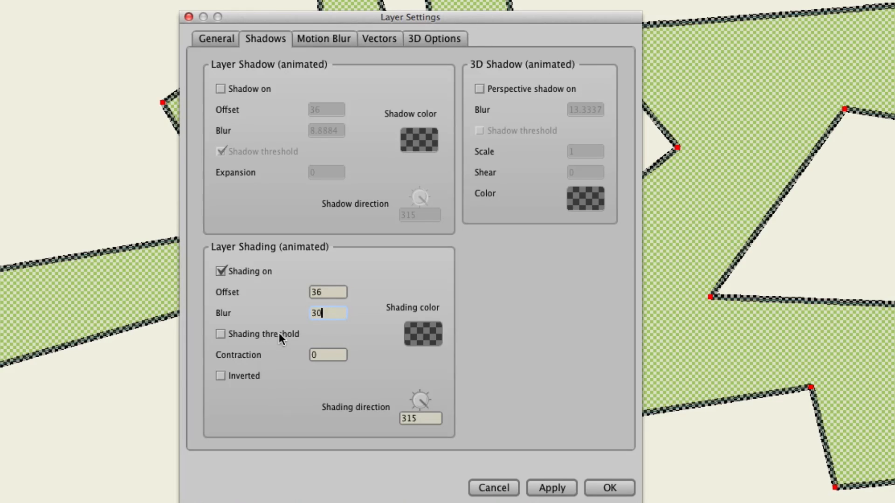
click(220, 334)
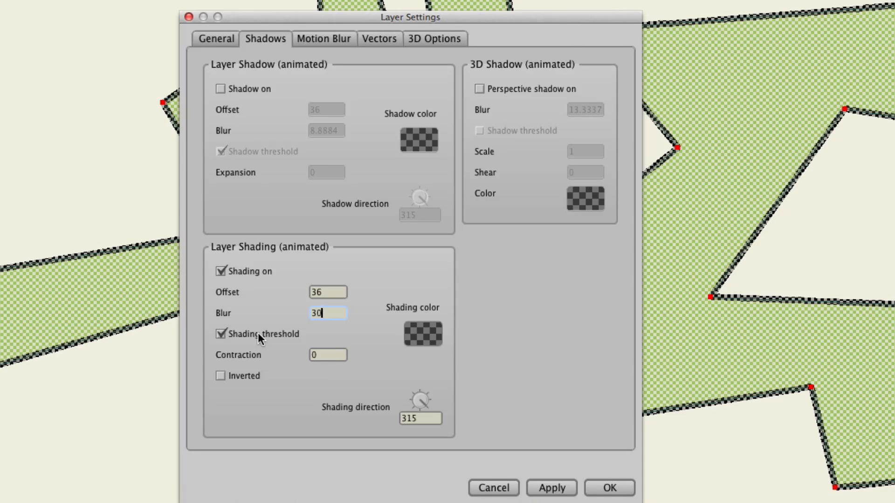
mouse_move(609, 488)
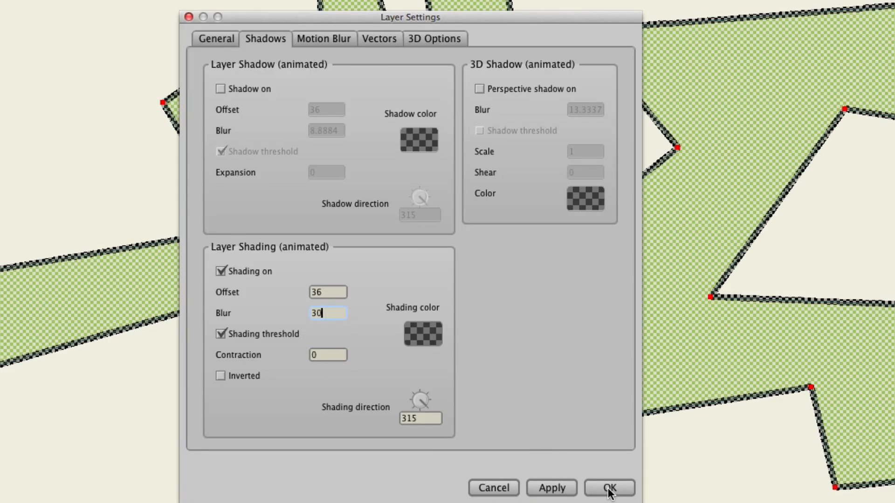
click(224, 40)
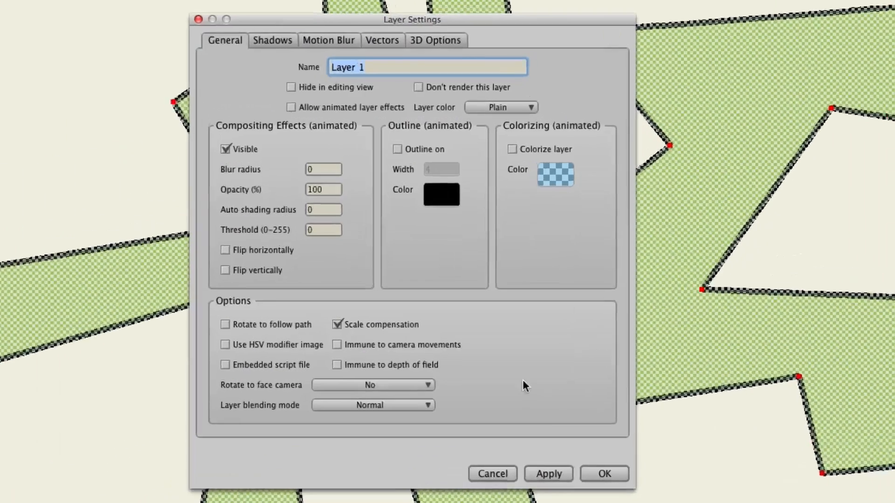
Enter a shading blur of 100, uncheck Shading on, and close Layer Settings
click(272, 40)
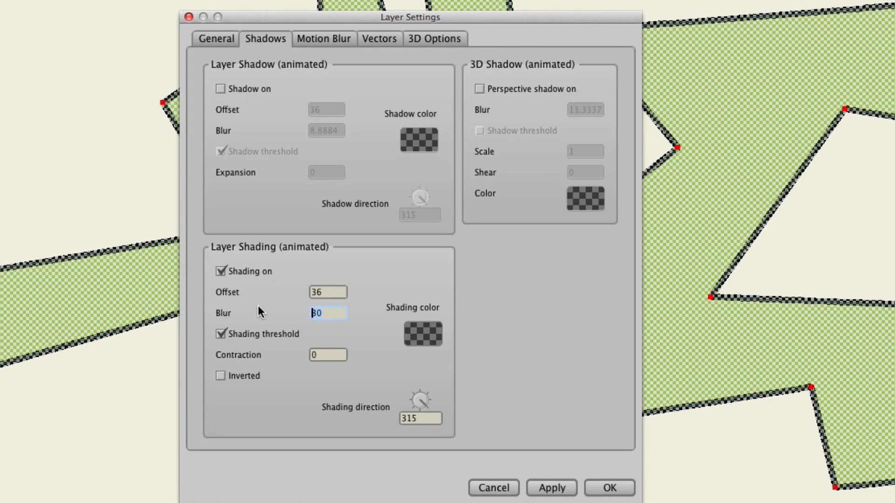
text(100)
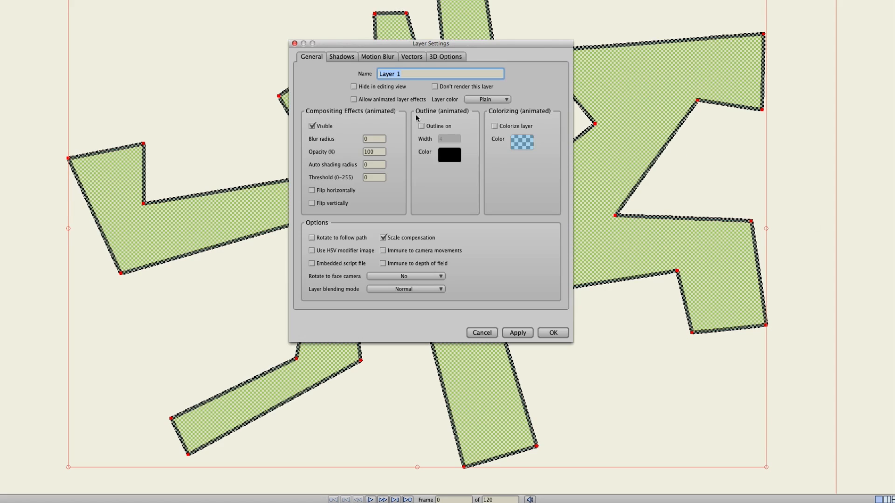
click(341, 56)
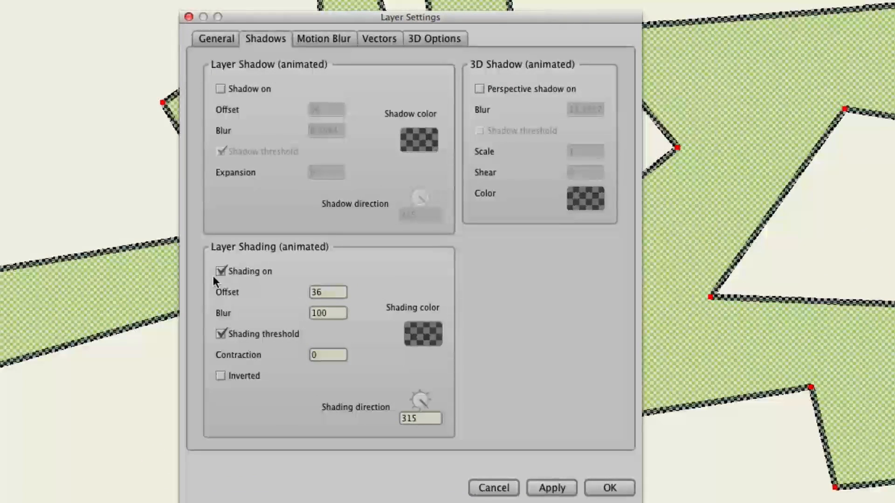
click(221, 271)
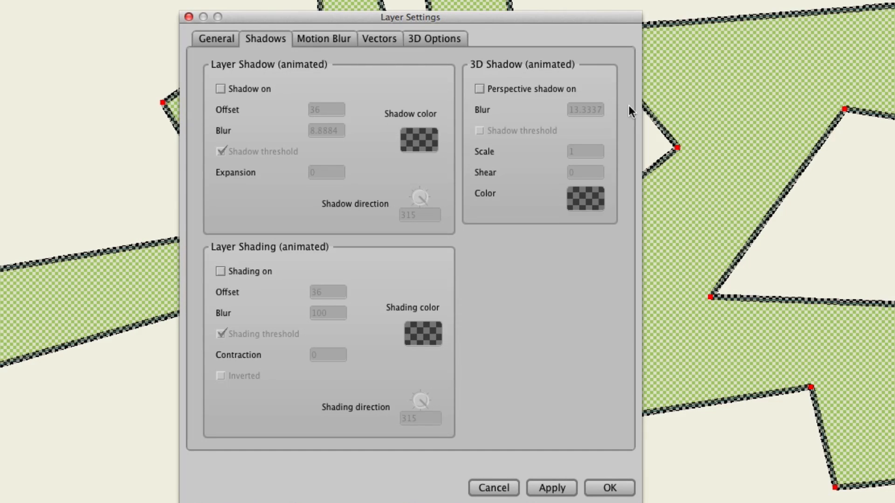
mouse_move(593, 129)
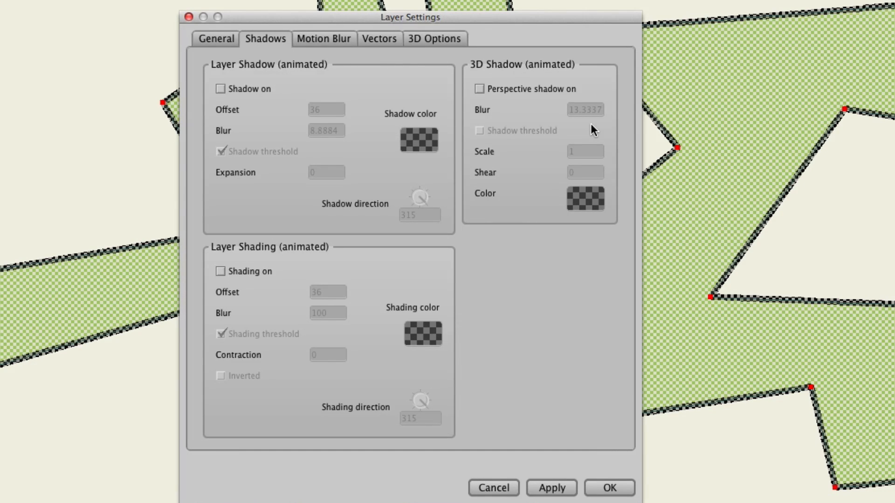
click(607, 488)
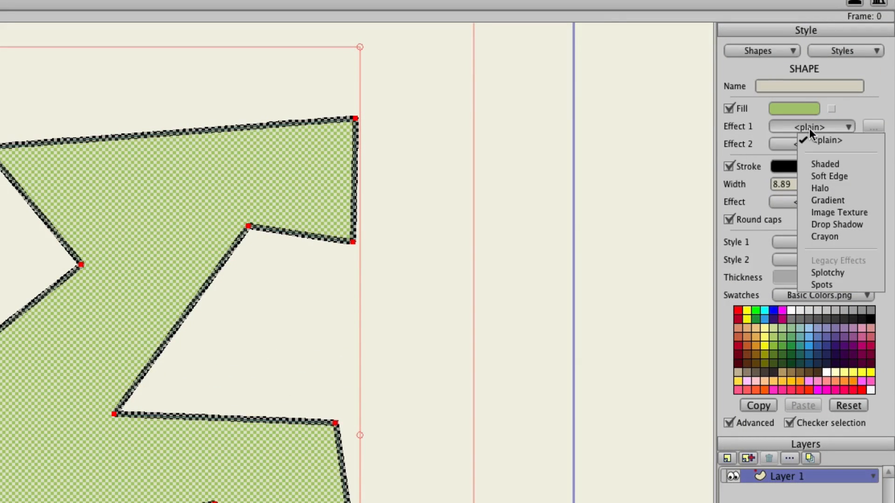
mouse_move(828, 176)
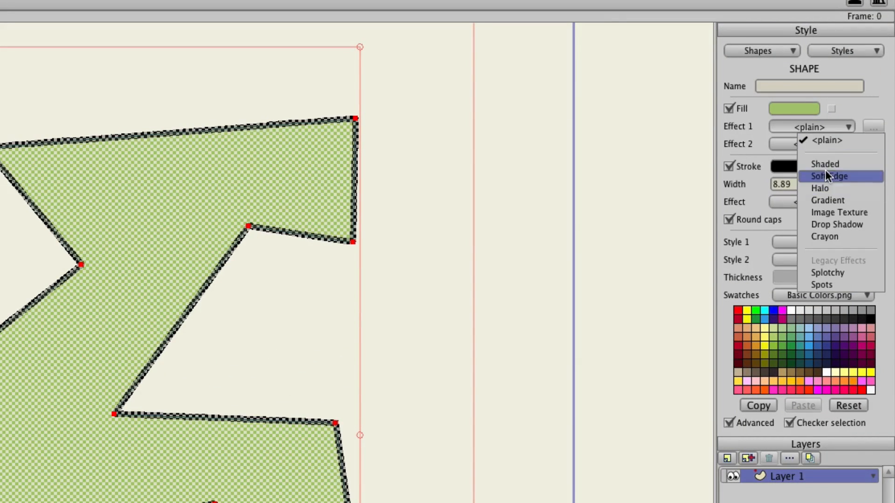
Set the fill's Effect 1 to Shaded, adjust its blur, and accept the dialog
click(825, 164)
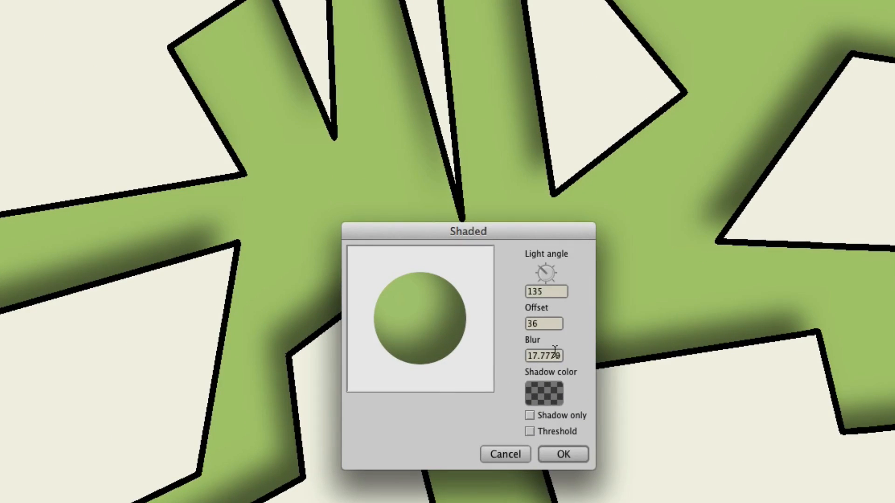
click(544, 356)
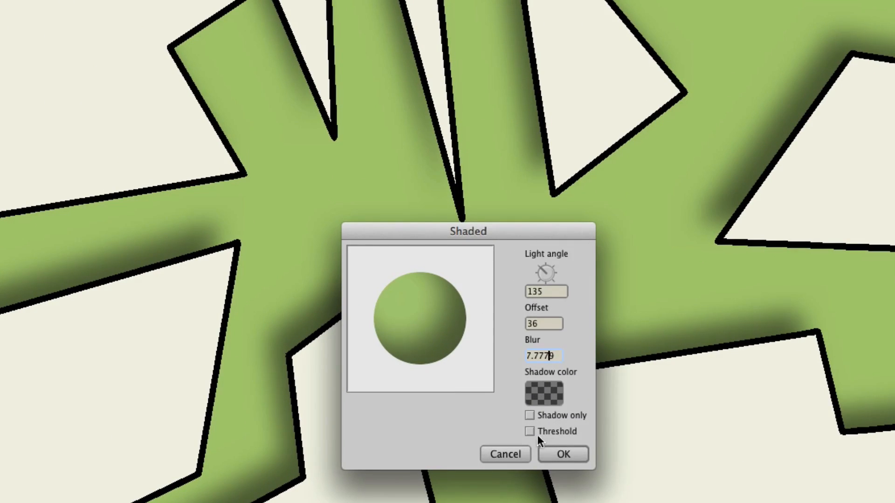
click(528, 431)
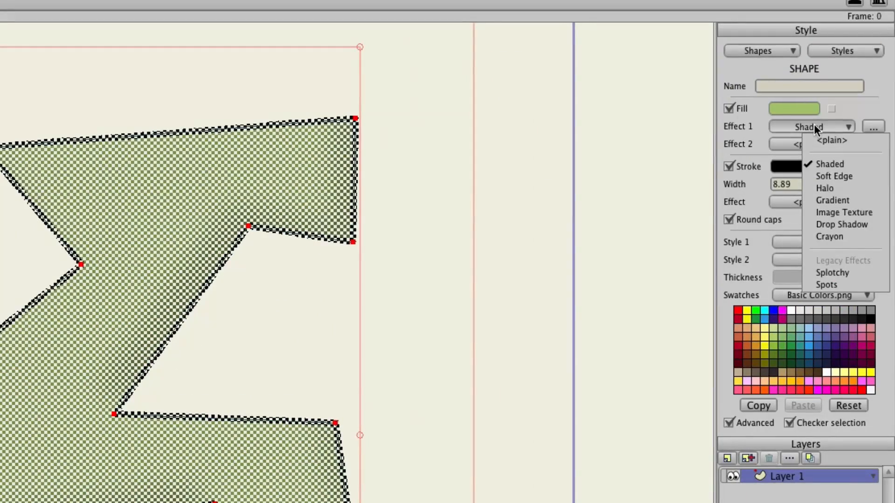
mouse_move(834, 176)
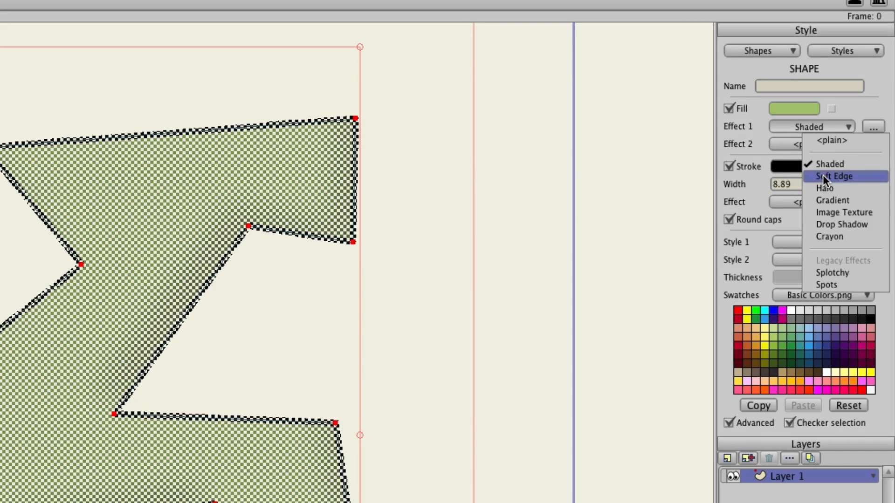
Switch the fill effect to Soft Edge with blur radius 20 and Threshold ticked
click(833, 175)
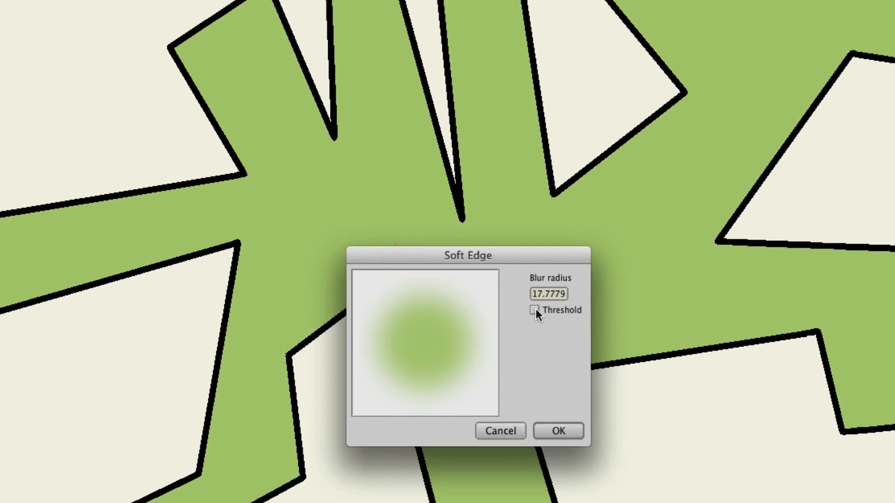
click(534, 310)
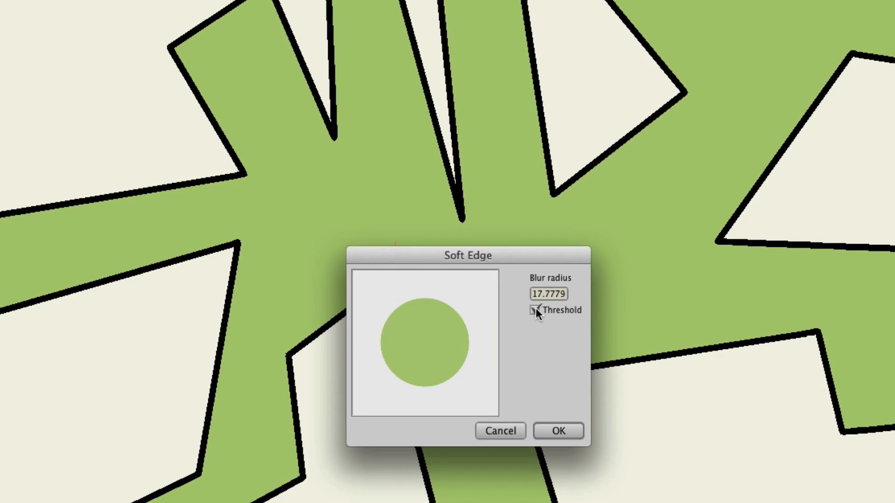
click(534, 309)
text(2)
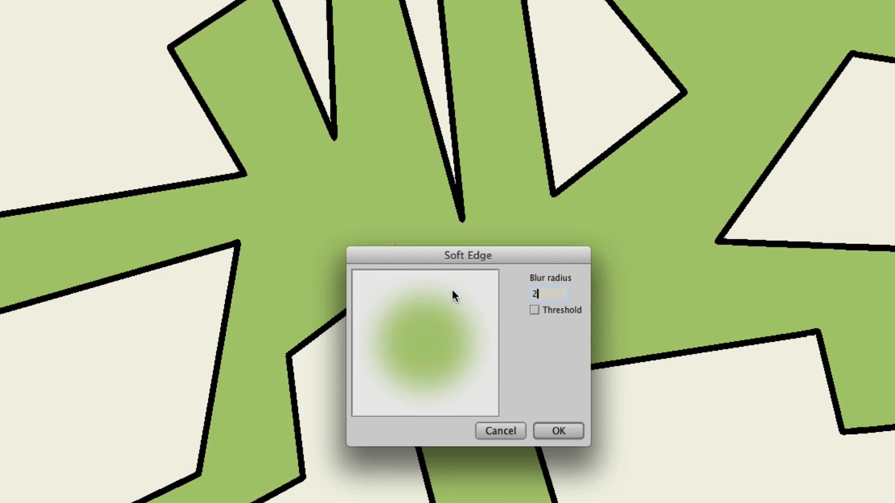
click(534, 309)
text(0)
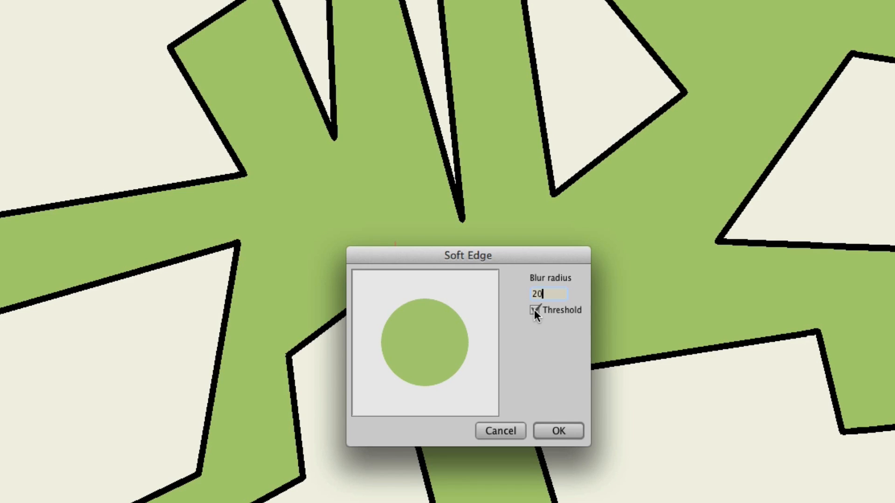
click(558, 431)
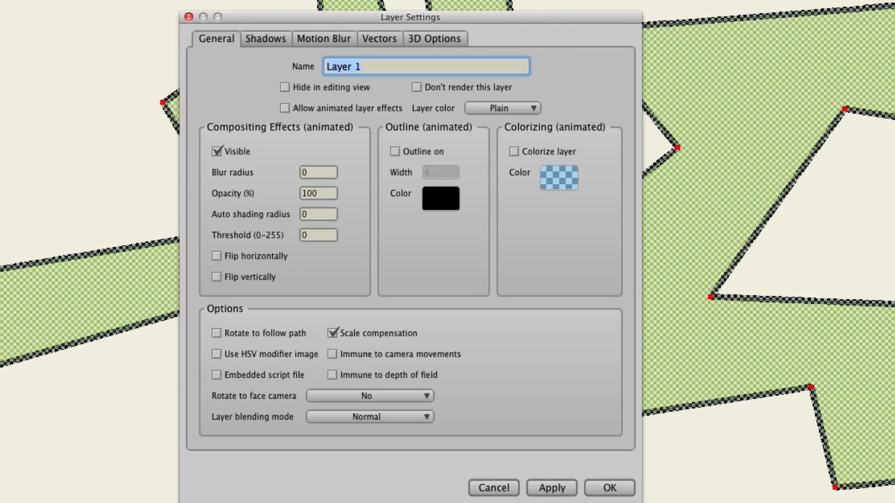
mouse_move(346, 201)
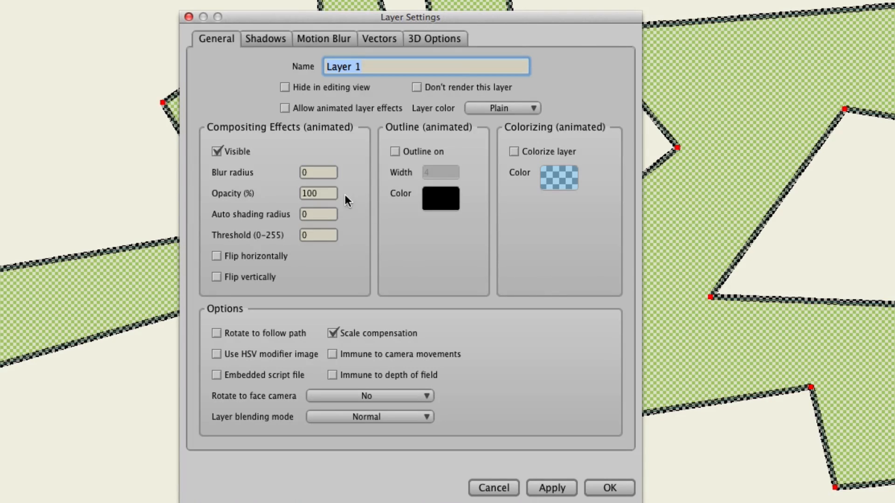
On the General tab, enter layer blur radius 30 and threshold 128
click(317, 172)
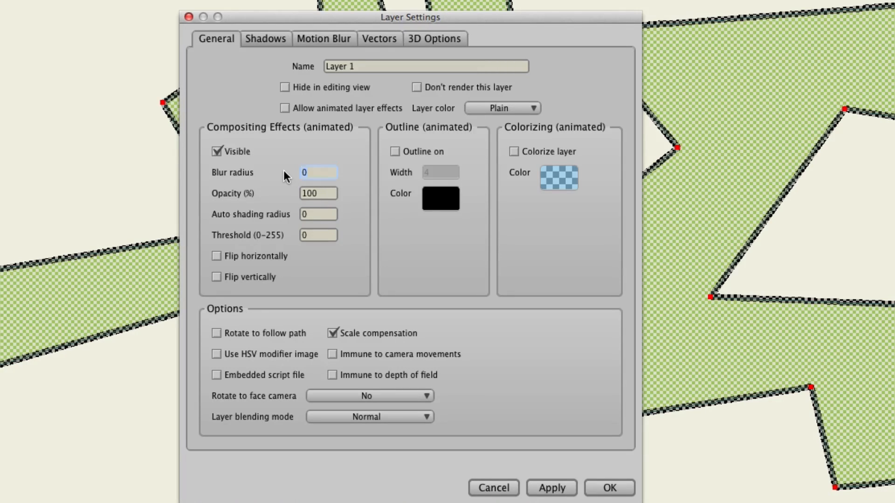
text(3)
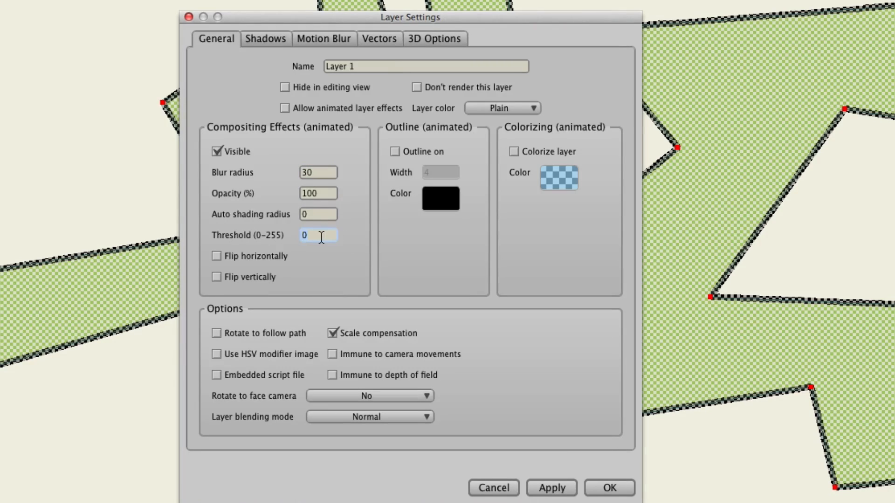
text(128)
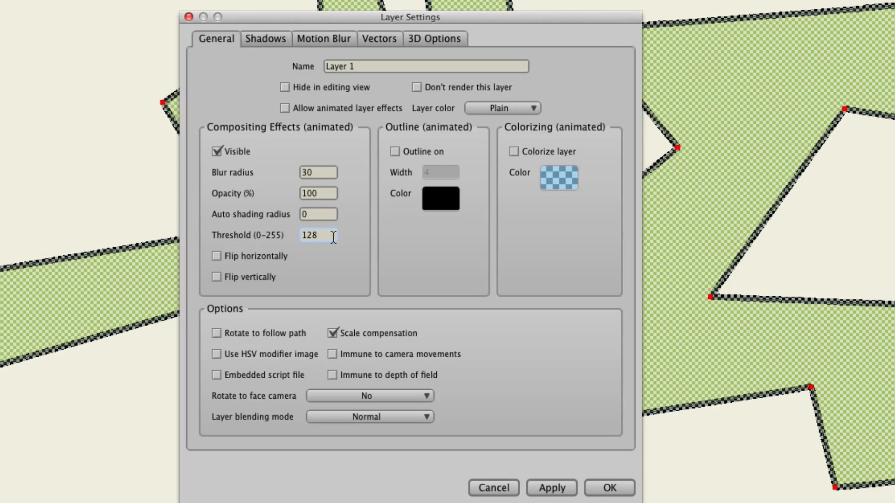
mouse_move(363, 230)
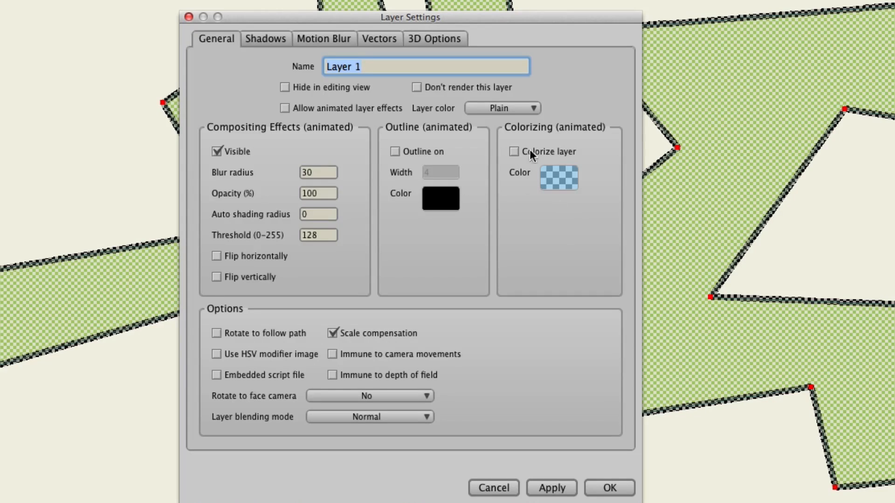
mouse_move(546, 151)
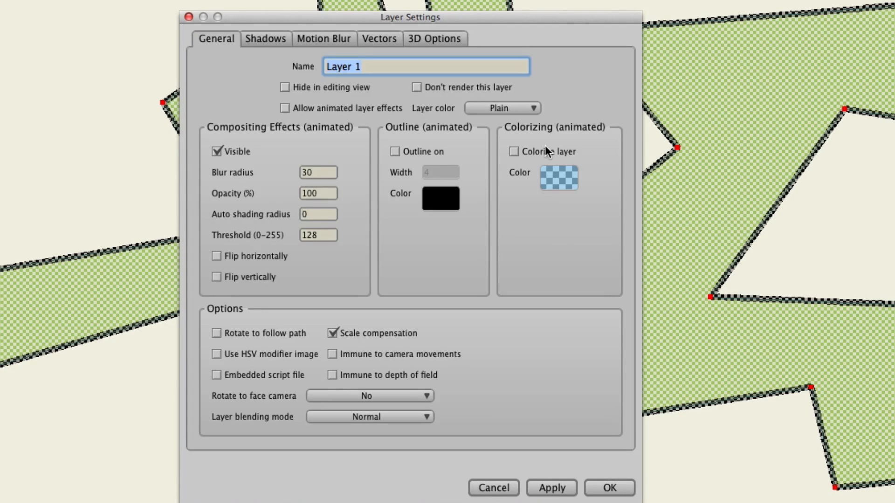
Tick Colorize layer and open the Color swatch's picker
click(513, 150)
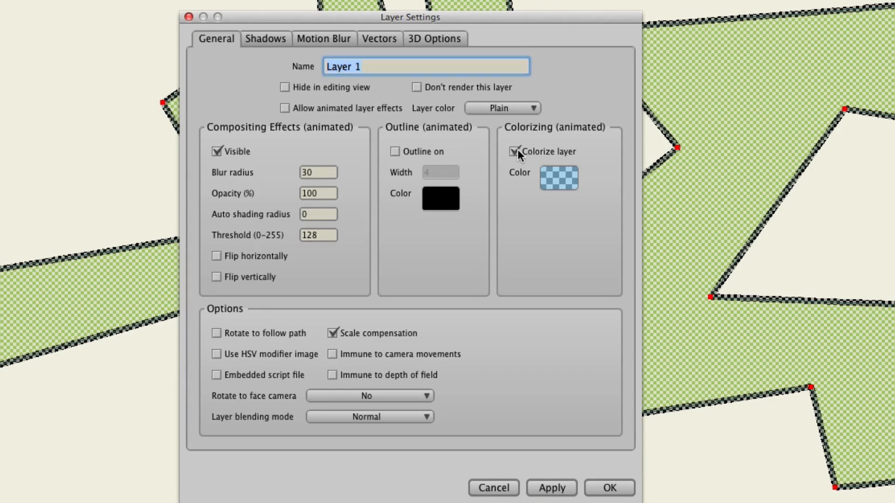
click(558, 178)
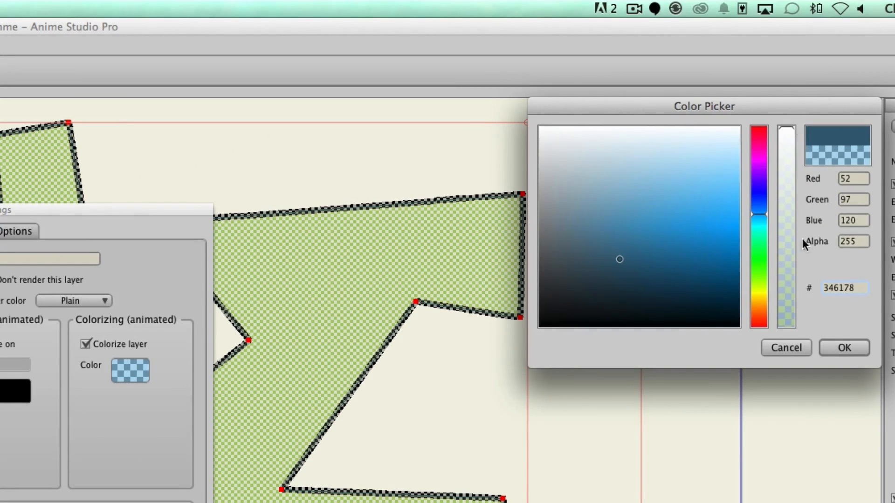
click(844, 348)
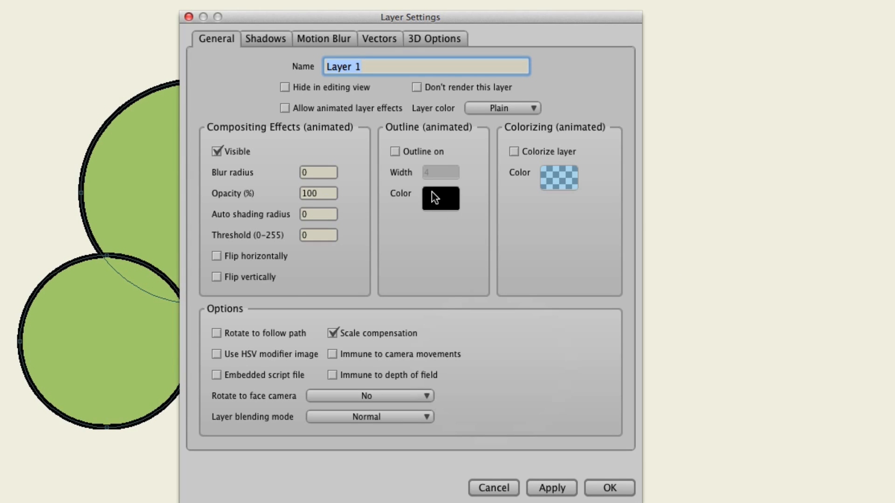
mouse_move(317, 211)
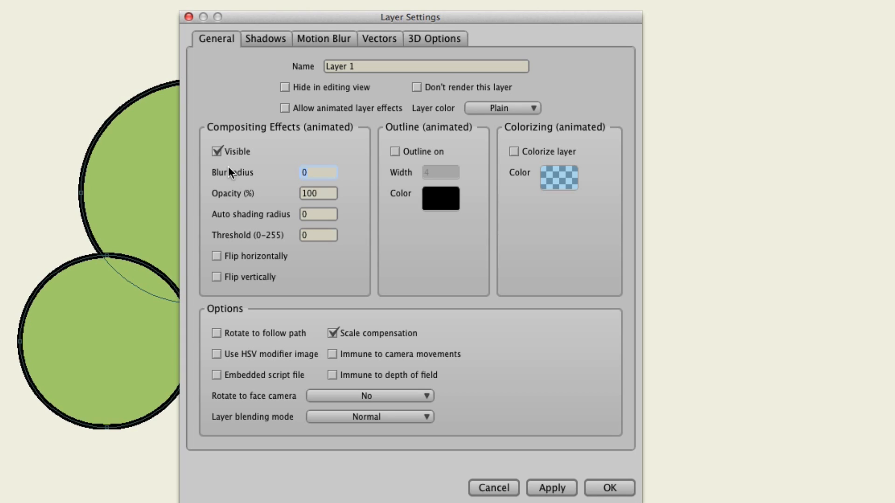
Type 30 for the circles layer's blur radius and 128 for threshold
text(30)
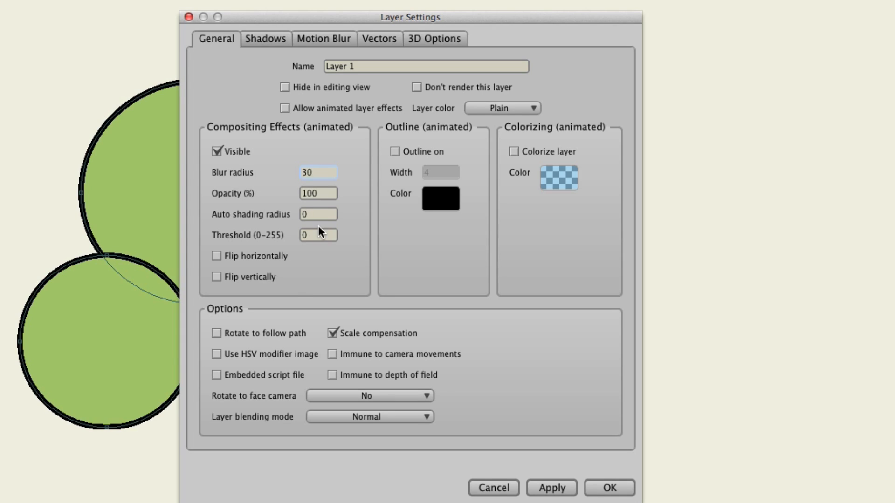
text(12)
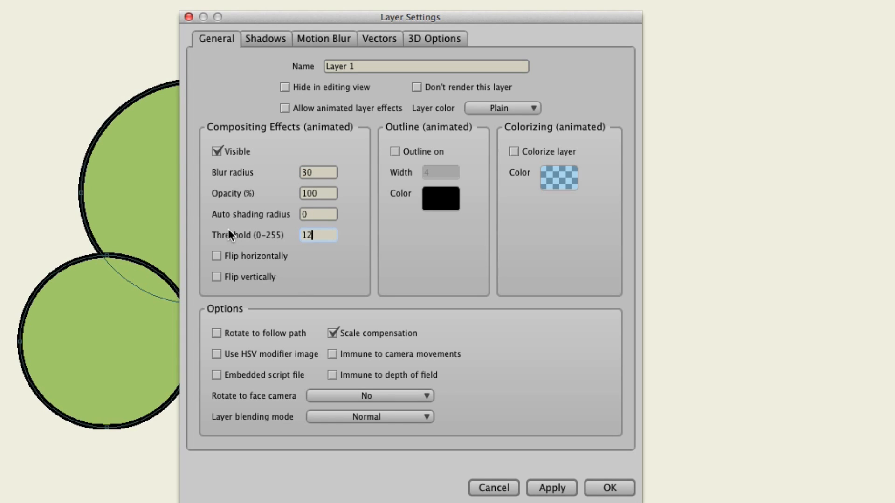
text(8)
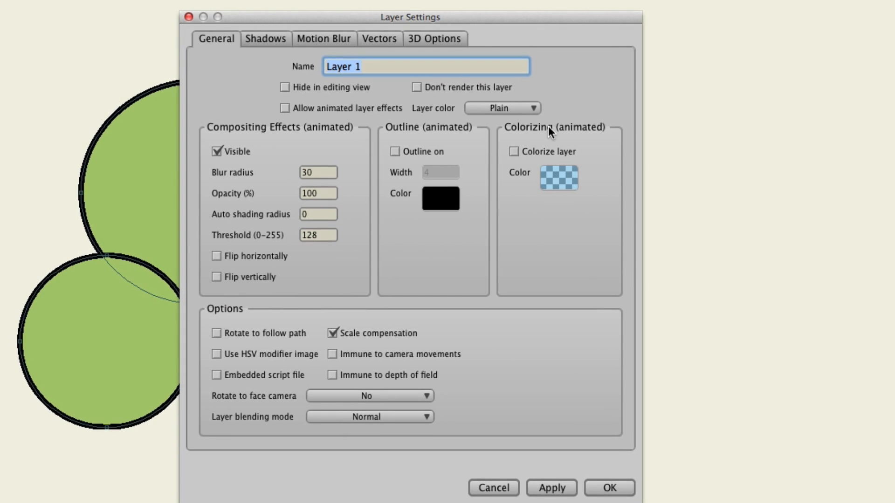
Tick Colorize layer and pick green 32A123 with alpha 128 as the colour
click(512, 151)
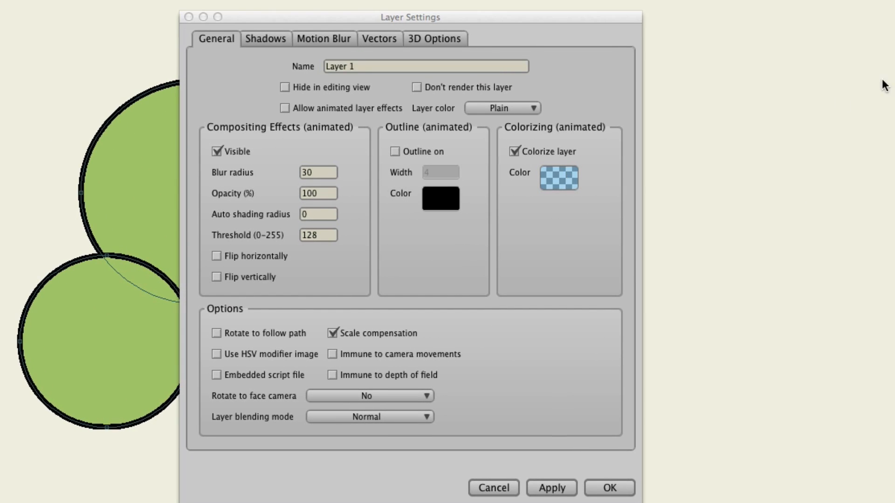
click(558, 177)
text(32A123)
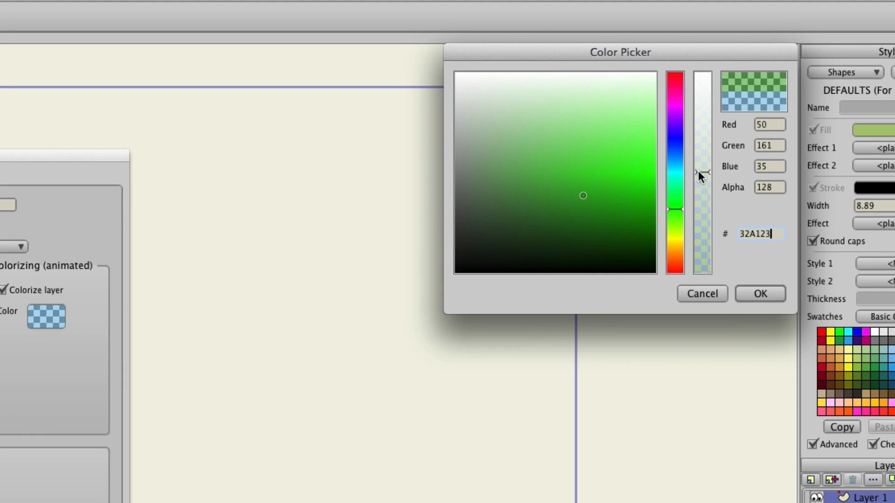
click(760, 293)
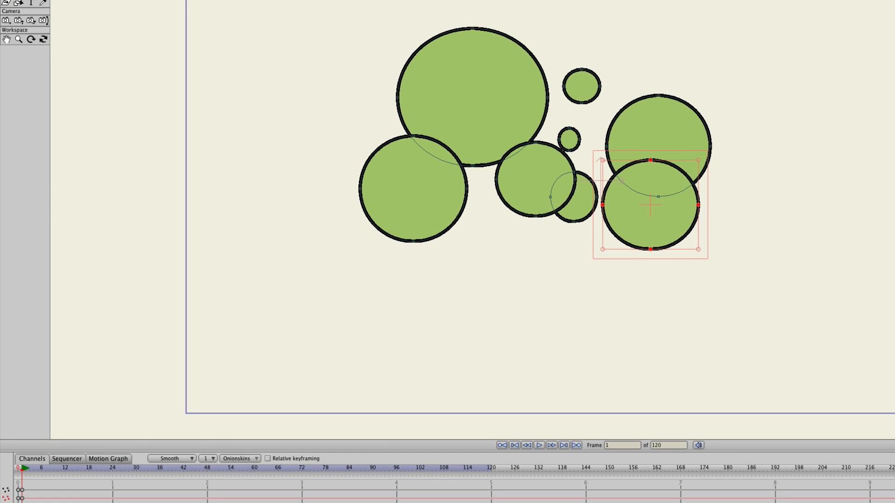
mouse_move(86, 496)
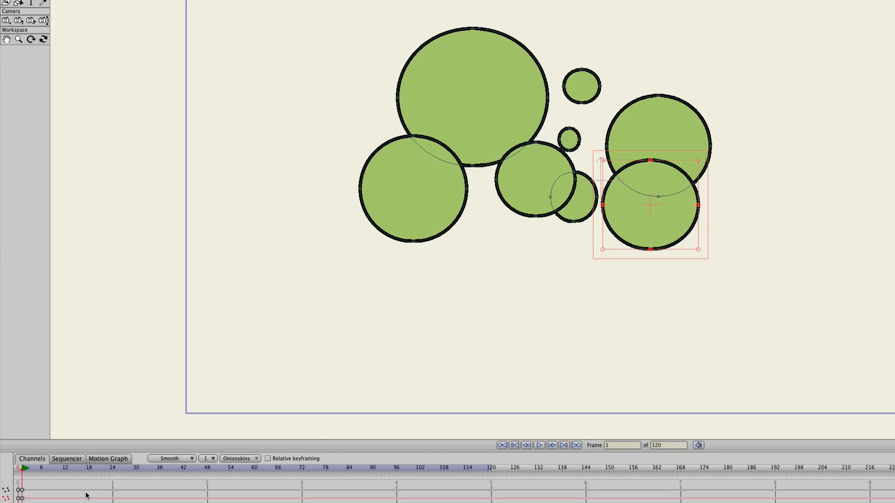
Key the circles at frame 24, then scrub back to preview the motion at frame 15
click(112, 467)
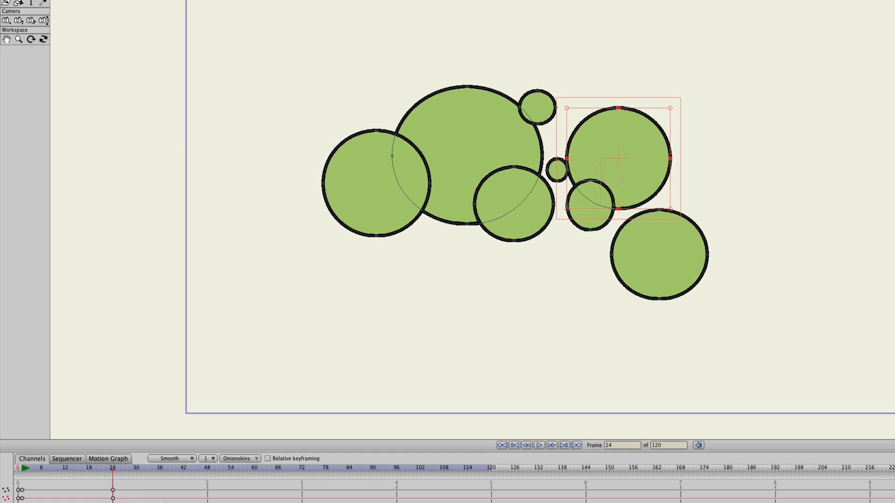
click(43, 475)
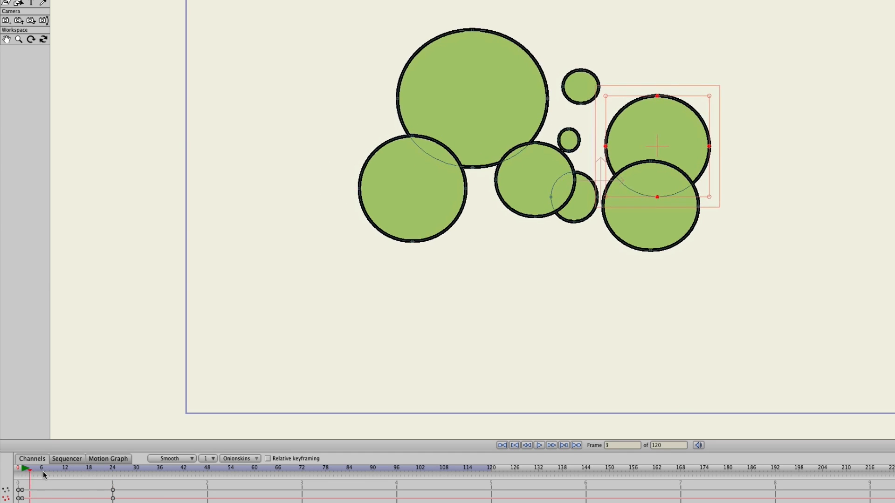
click(76, 468)
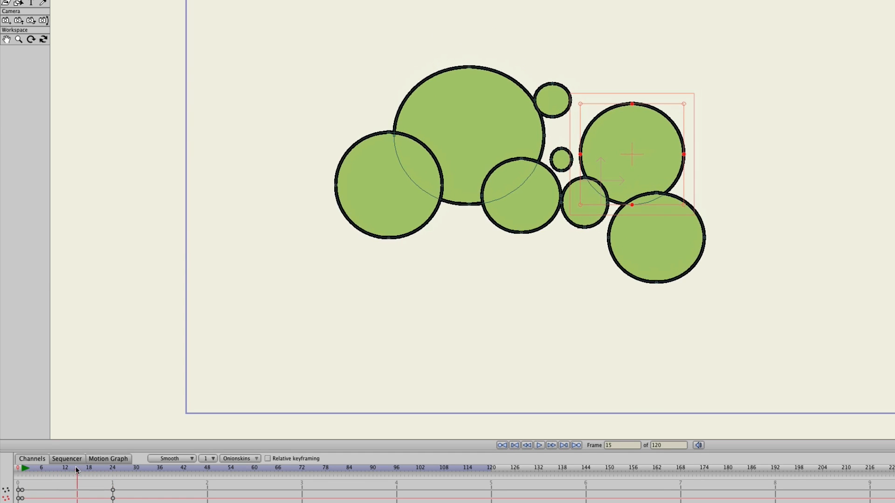